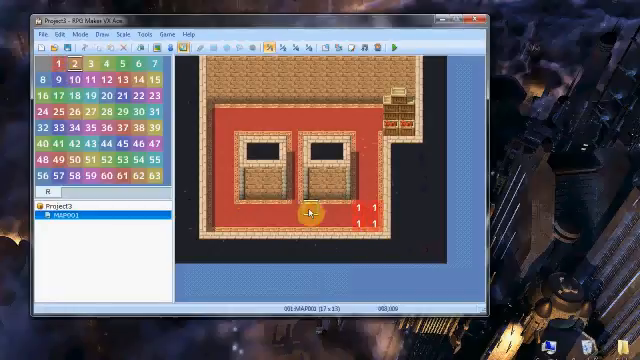
Step: Paint region IDs 1–11 on the floor tiles tracing the patrol route around the two tables
left_click(324, 218)
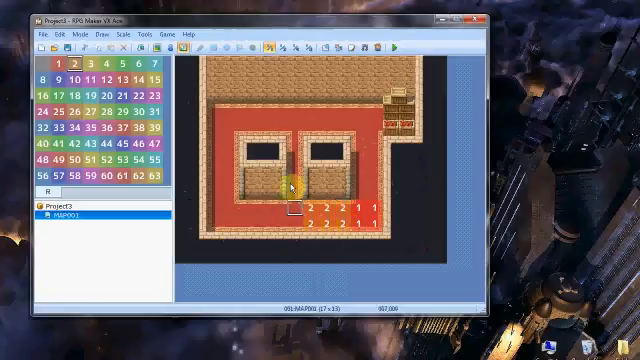
left_click(296, 164)
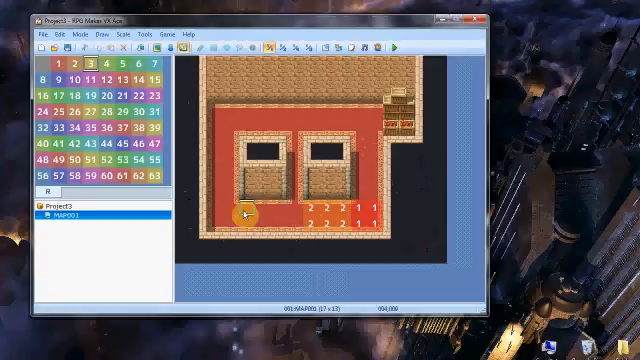
left_click(250, 210)
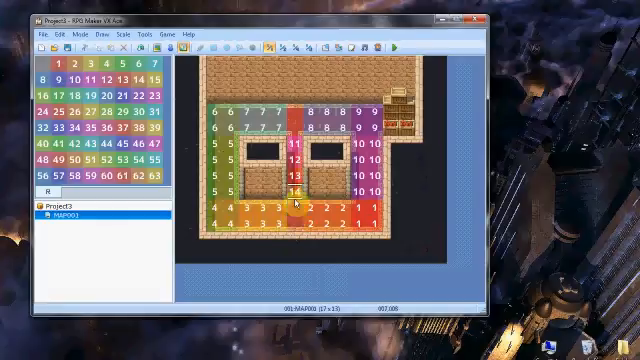
left_click(296, 184)
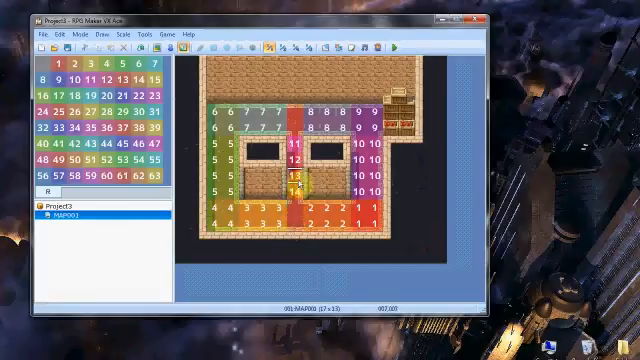
left_click(296, 188)
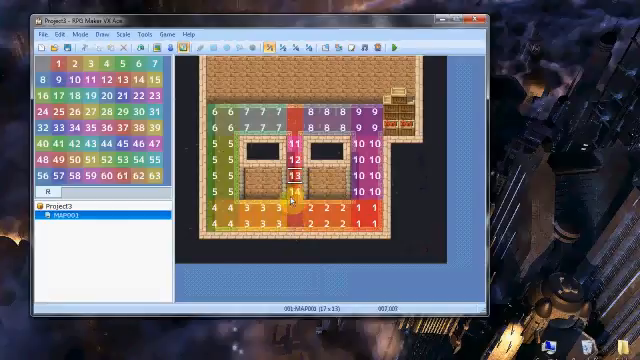
left_click(296, 160)
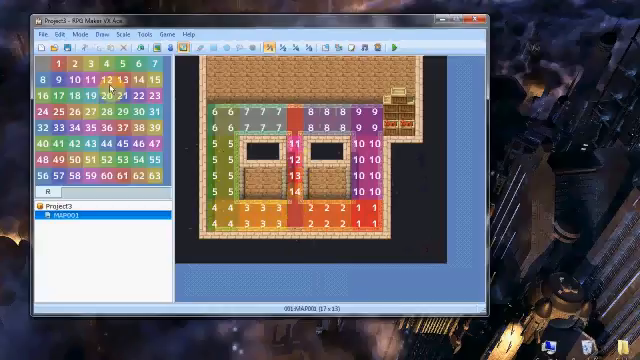
left_click(296, 120)
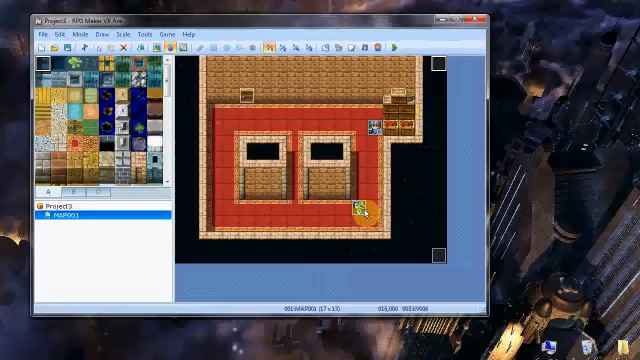
Step: Create a new map event named 'playe' with its trigger set to Parallel Process
double_click(358, 210)
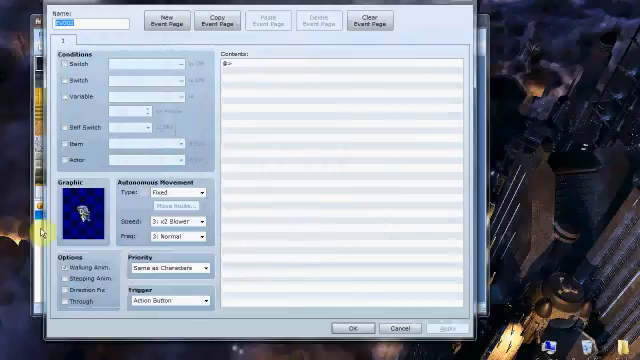
left_click(90, 20)
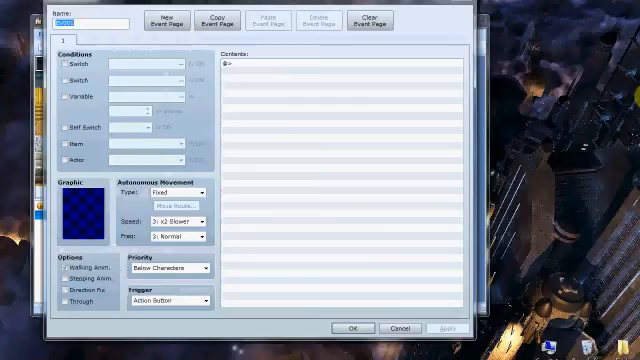
type("player location")
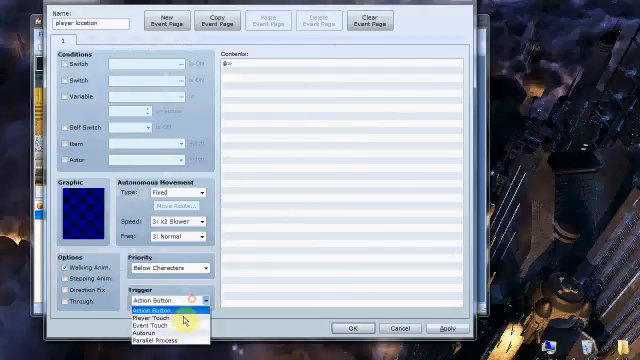
left_click(162, 340)
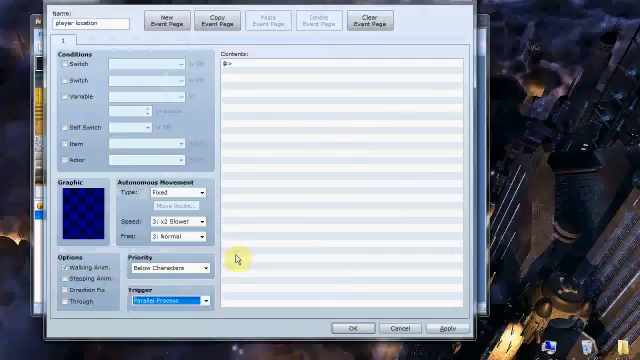
mouse_move(248, 150)
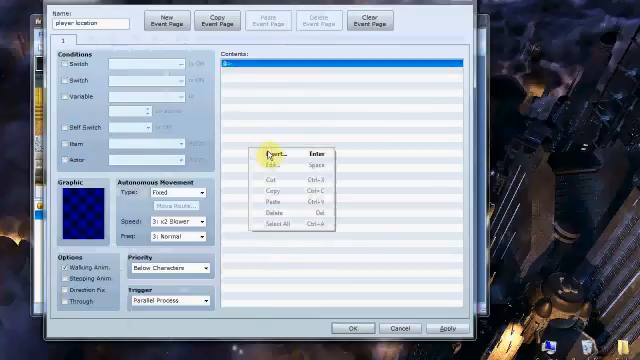
Step: Add a Control Variables command reading the Player's map coordinate from Game Data
left_click(274, 152)
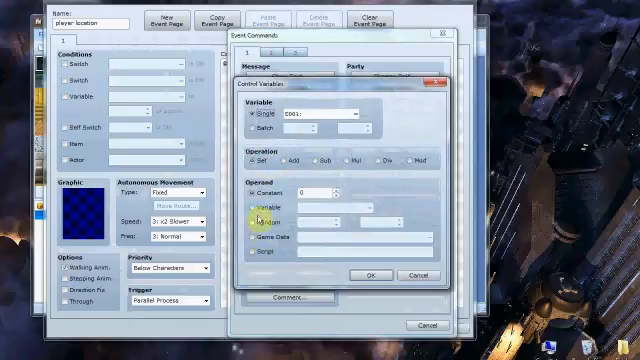
left_click(258, 240)
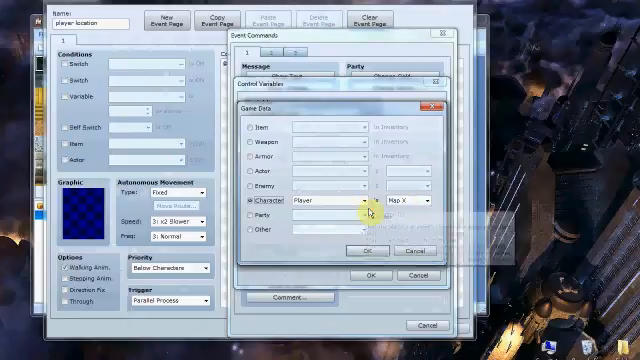
left_click(336, 200)
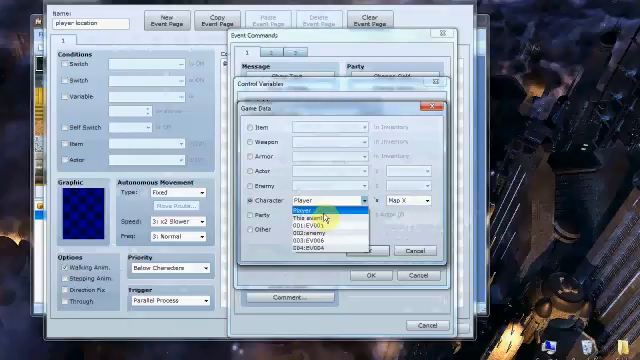
left_click(316, 208)
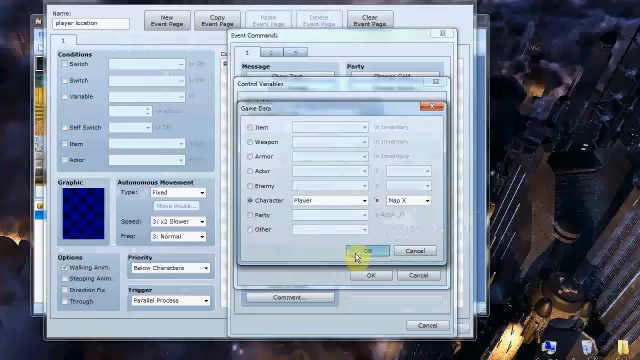
left_click(368, 248)
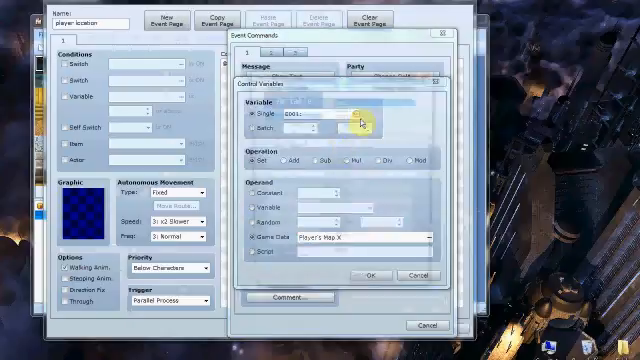
Step: Store that coordinate in a variable slot named 'player-y' and confirm the command
left_click(344, 112)
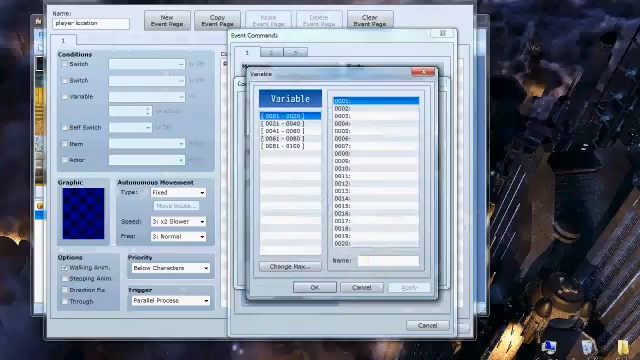
left_click(314, 286)
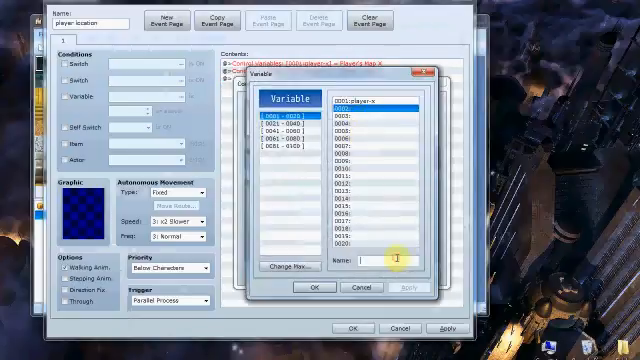
type("player-y")
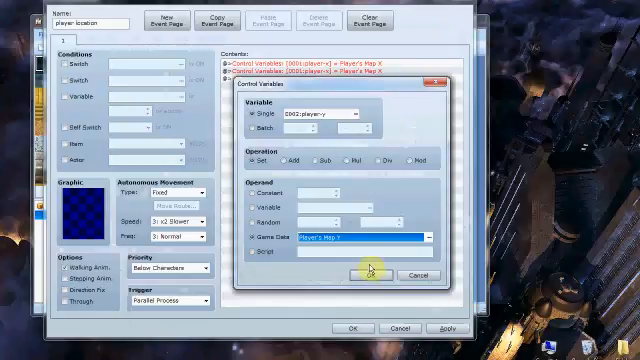
left_click(372, 276)
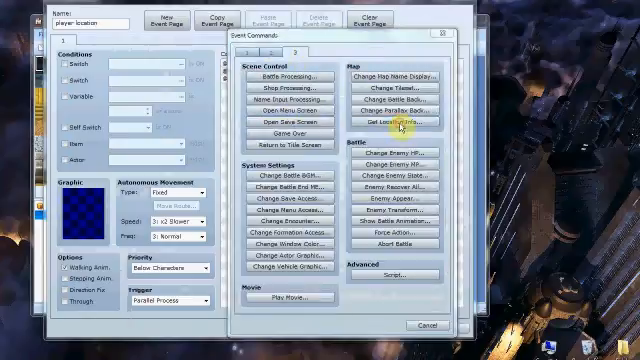
Step: Add a command using a 'player' variable and set the event's location from the X/Y variables
left_click(388, 116)
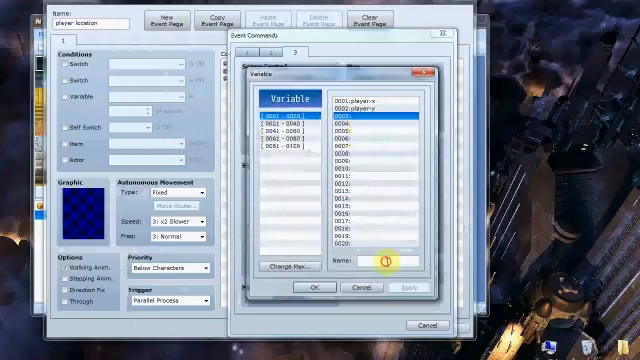
type("playerregion")
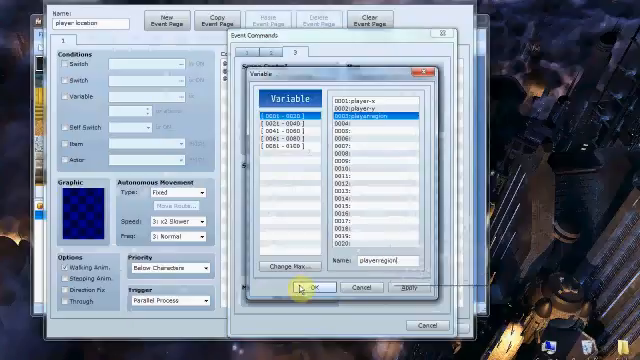
left_click(316, 286)
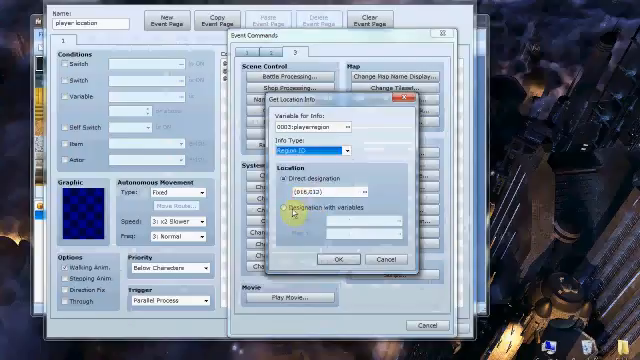
left_click(288, 206)
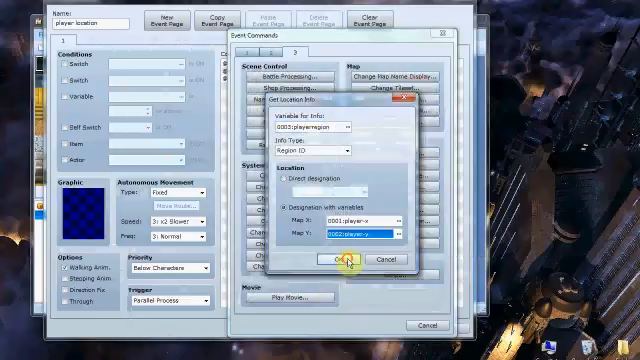
left_click(338, 260)
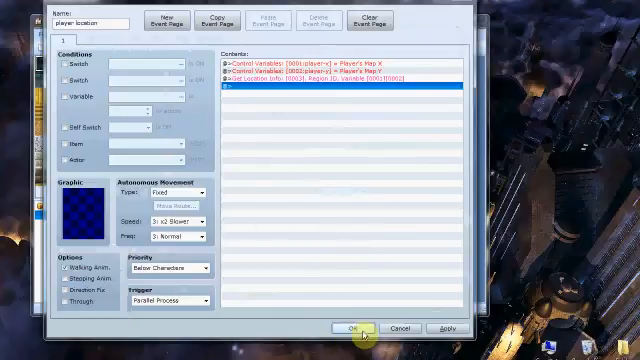
Step: Close the tracking event and add a movement step to a second event's move route
left_click(350, 328)
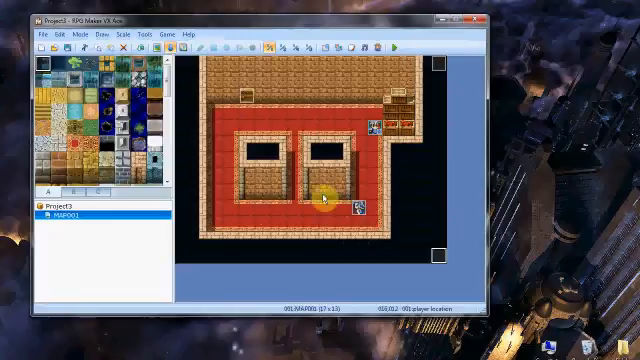
mouse_move(474, 80)
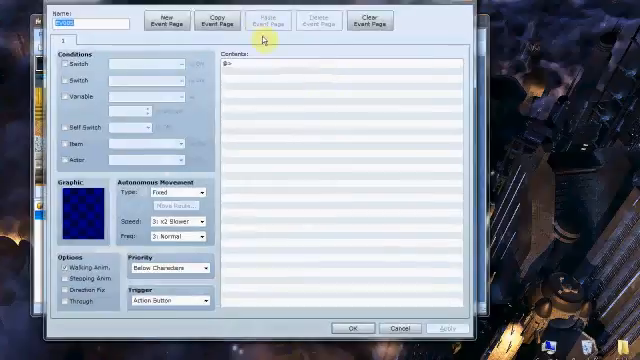
mouse_move(144, 8)
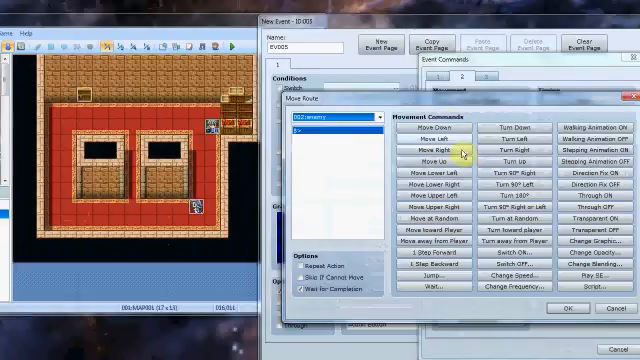
left_click(430, 144)
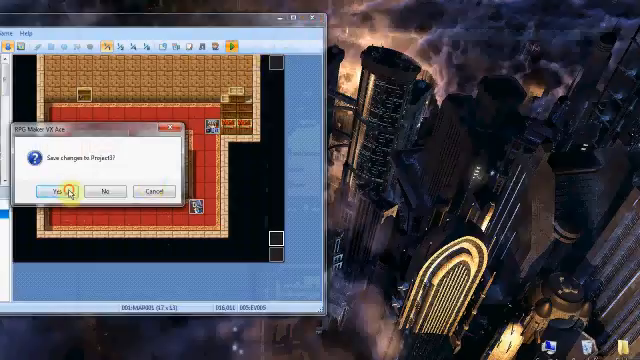
Step: Save the project changes and reopen the coordinate-tracking event on the map
left_click(54, 190)
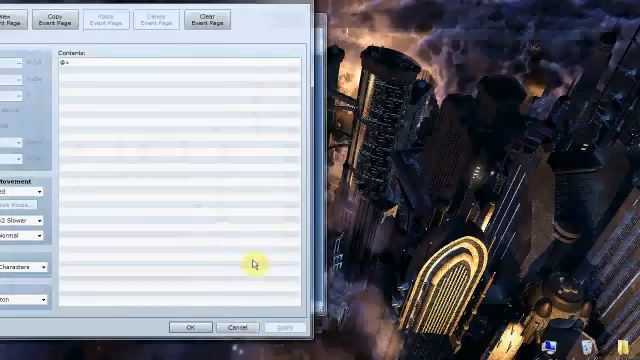
left_click(190, 328)
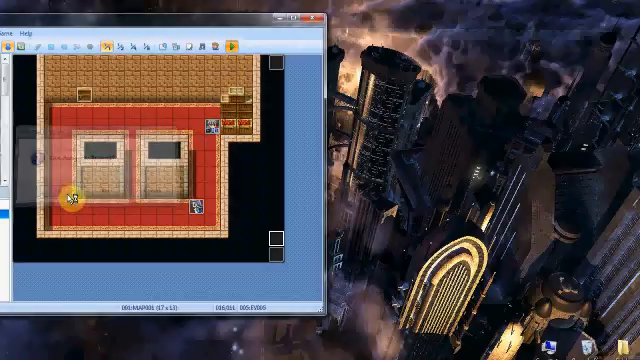
left_click(232, 46)
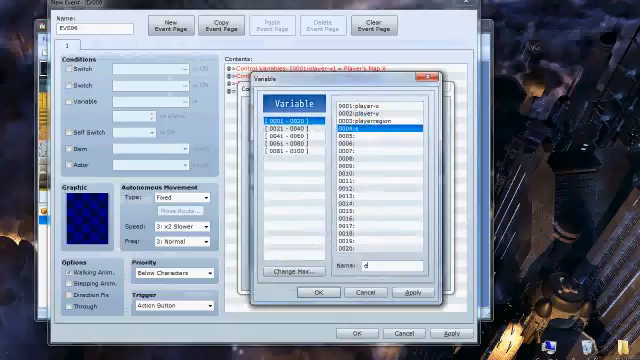
Step: Store the character's map coordinate in a variable and relocate the event to the variable coordinates
left_click(316, 294)
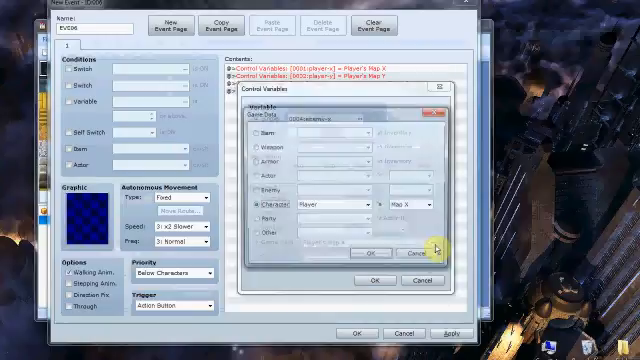
left_click(354, 204)
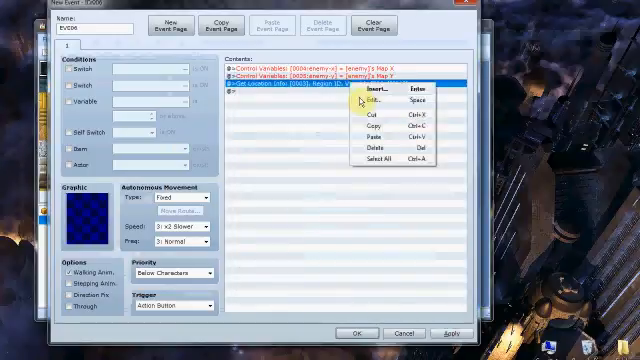
left_click(376, 100)
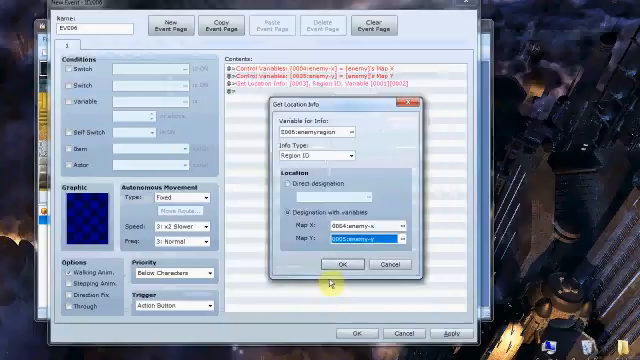
left_click(344, 264)
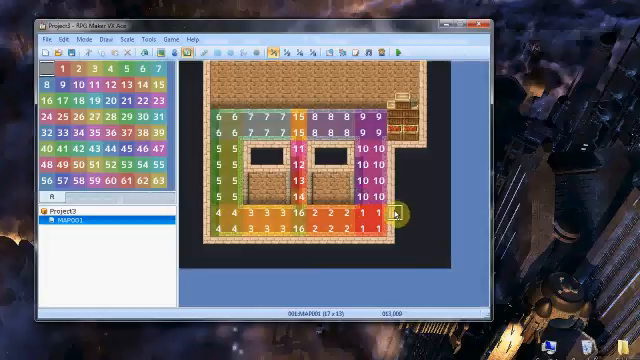
Step: Add a Conditional Branch comparing the region variable to a constant, with a nested branch inside
left_click(304, 196)
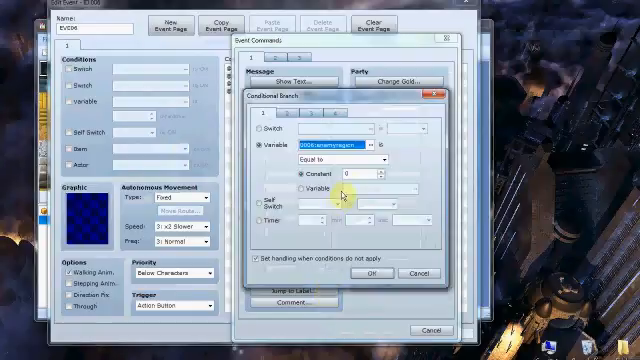
left_click(258, 260)
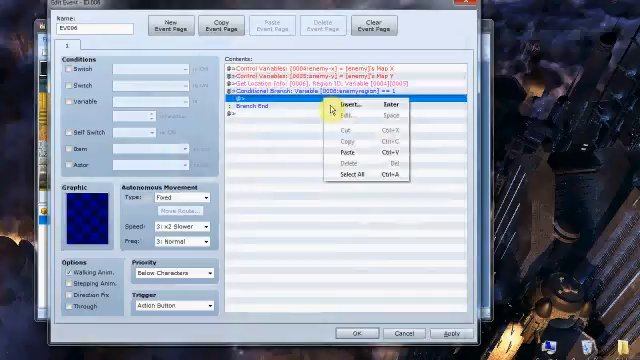
left_click(344, 104)
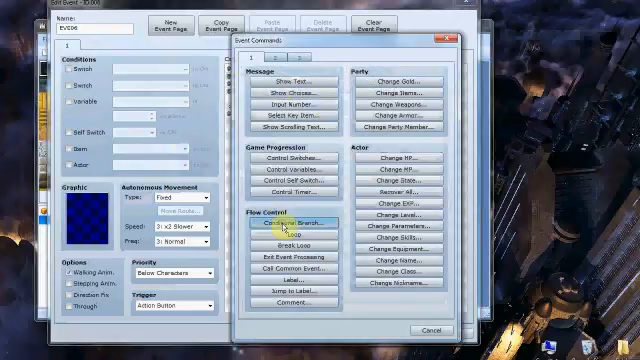
left_click(296, 224)
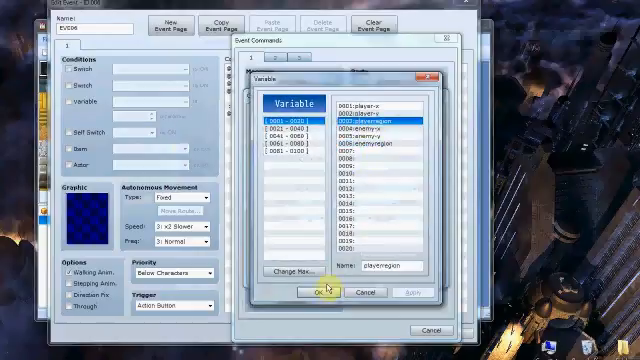
left_click(312, 292)
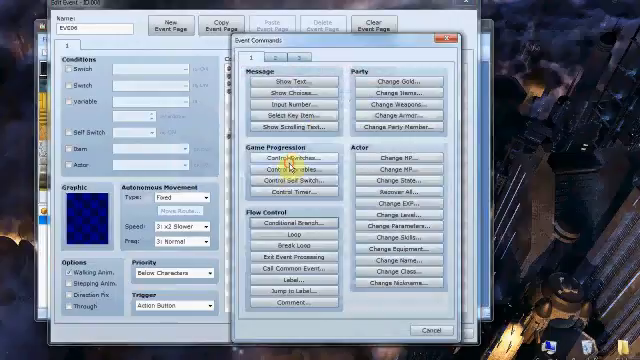
Step: Inside the branch, add a Control Switches command turning the chosen switch ON
left_click(288, 160)
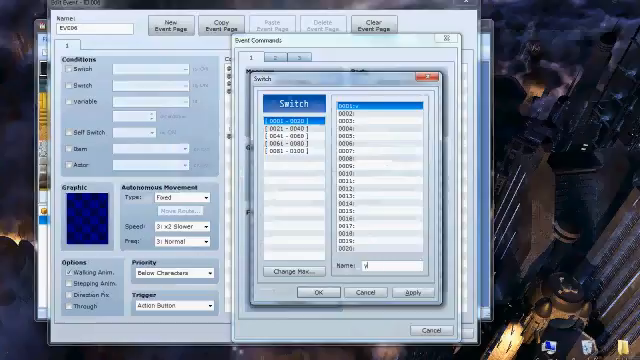
left_click(318, 292)
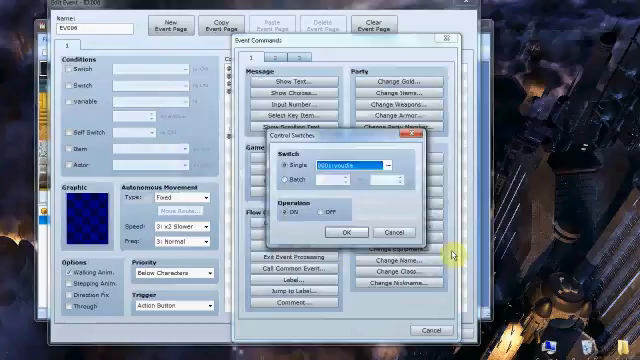
left_click(344, 230)
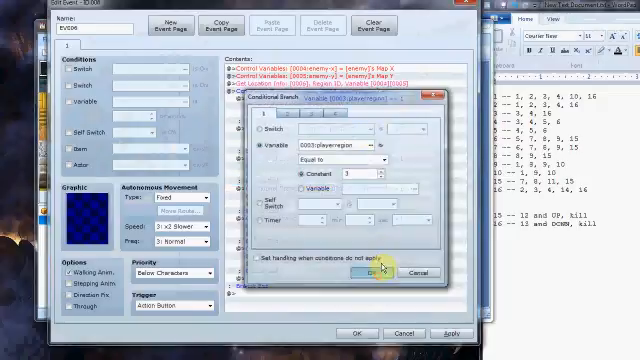
Step: Confirm a region branch and add another checking the region variable equals 10
left_click(376, 268)
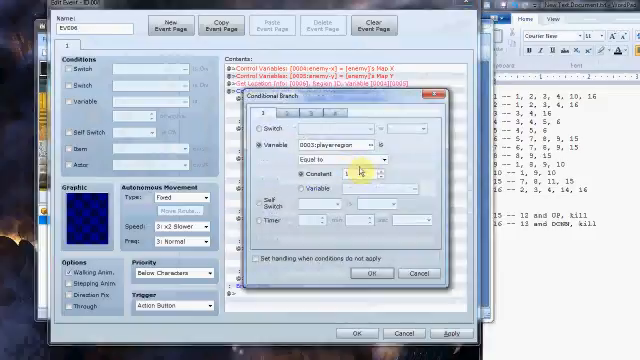
type("10")
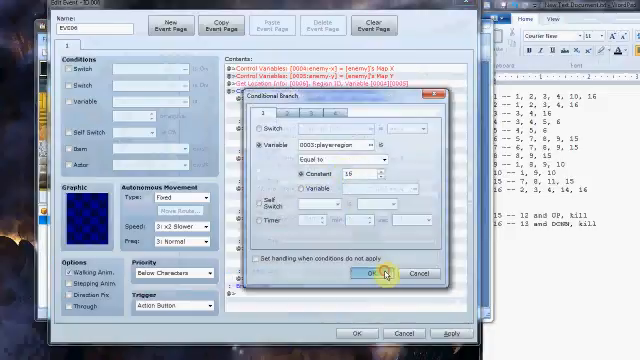
left_click(372, 272)
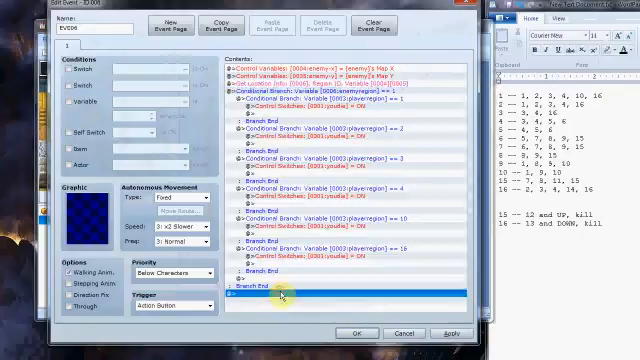
scroll("down", 3)
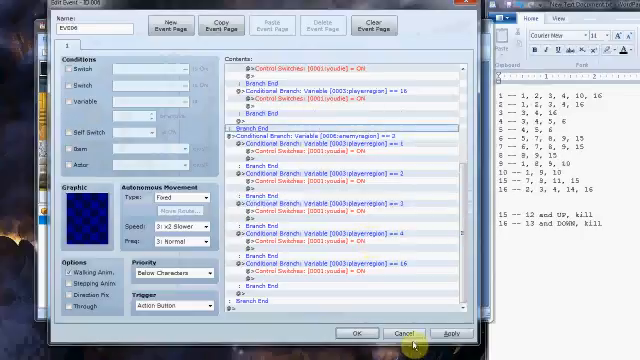
left_click(350, 332)
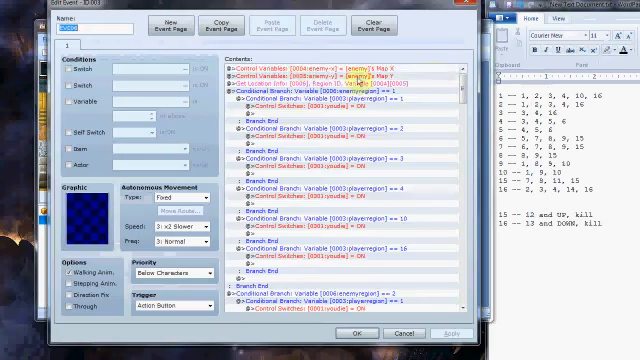
scroll("down", 3)
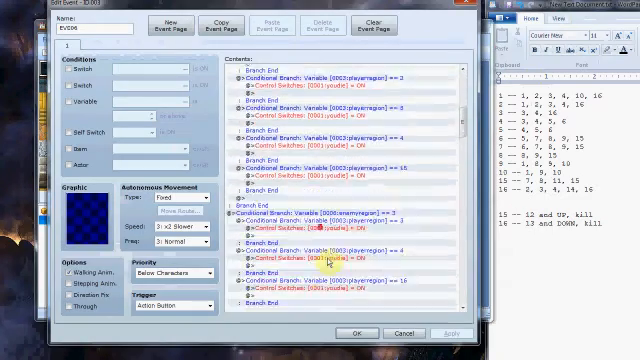
scroll("down", 3)
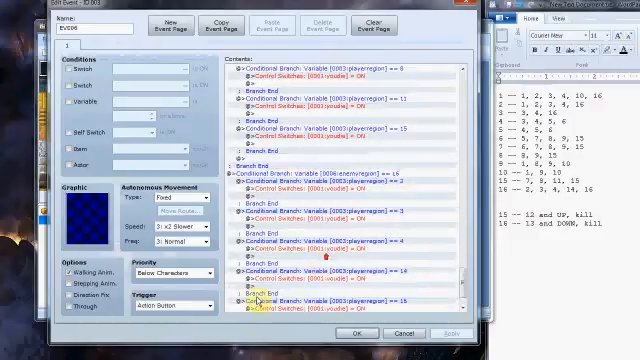
scroll("down", 3)
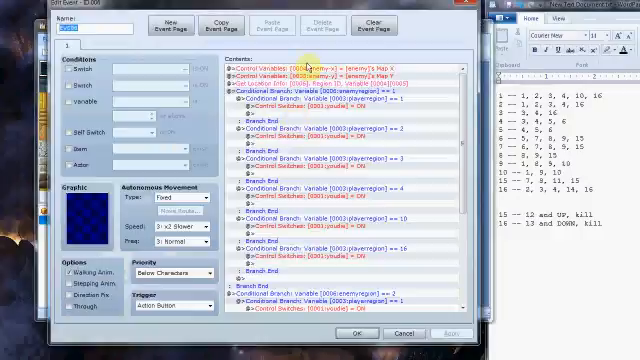
scroll("down", 3)
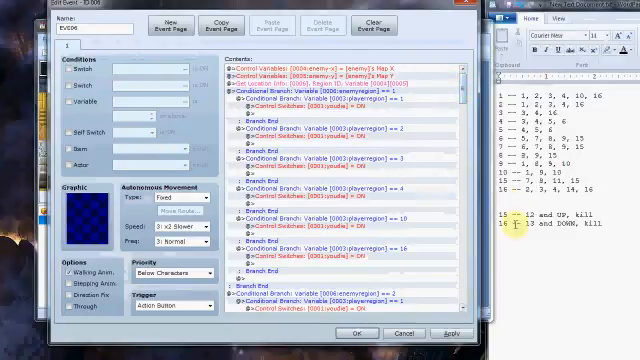
Step: Inside a region branch, insert a Conditional Branch on the Player character
scroll("down", 3)
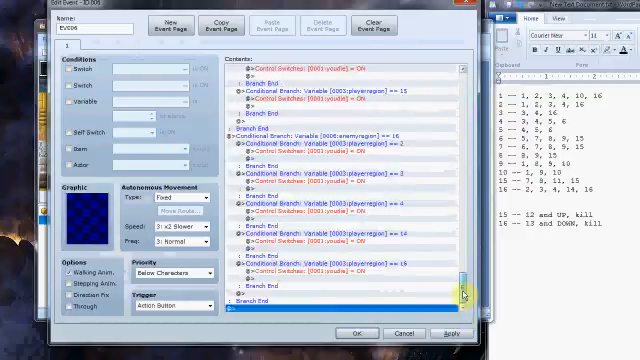
scroll("down", 3)
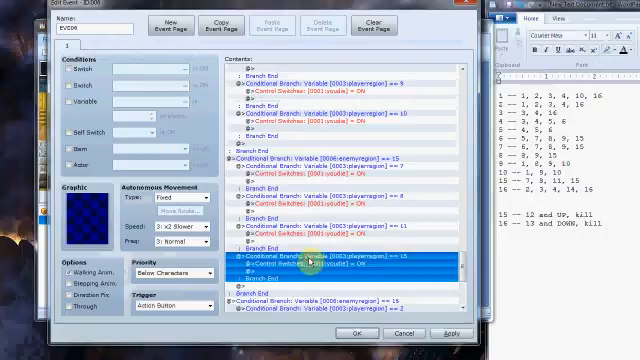
right_click(320, 264)
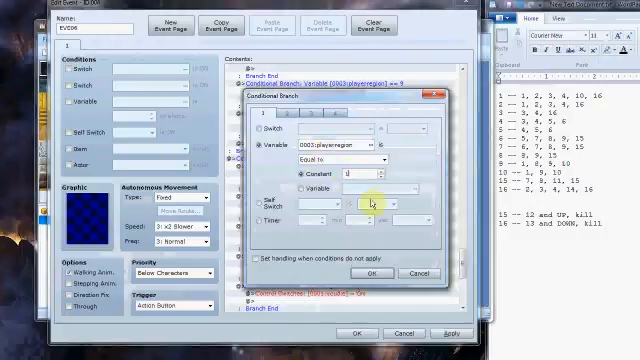
left_click(372, 272)
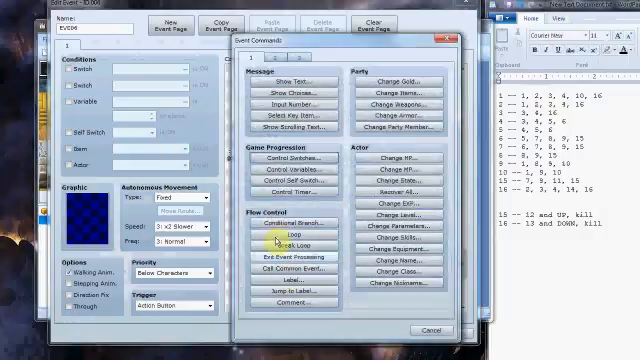
left_click(282, 220)
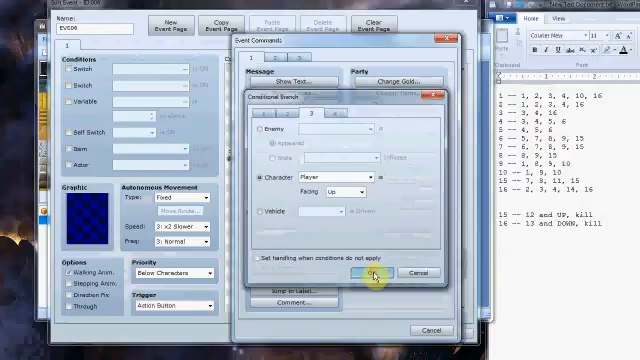
left_click(368, 272)
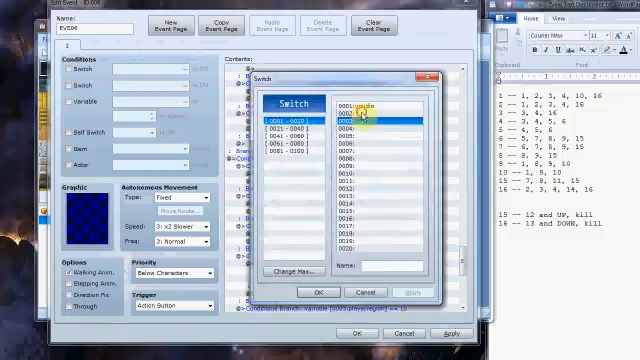
Step: Add a Control Switches command setting switch 'd' ON within that player condition
type("d")
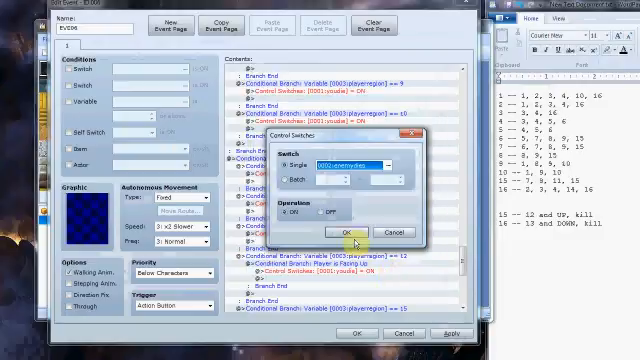
left_click(344, 232)
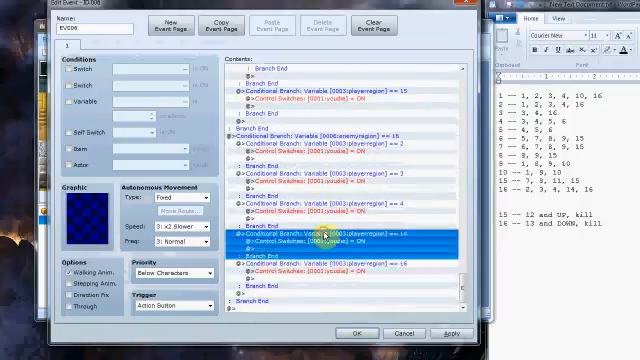
right_click(320, 232)
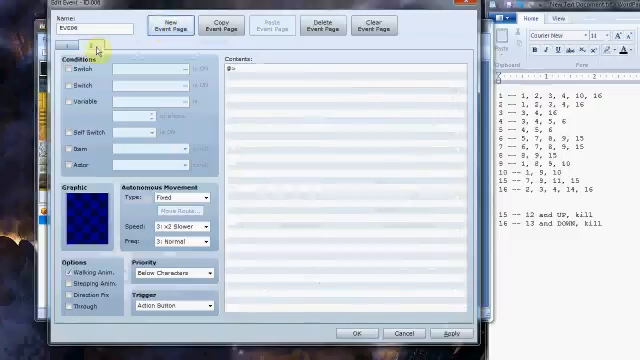
Step: Add a switch-conditioned enemy page with a move route turning the event toward the player
left_click(72, 72)
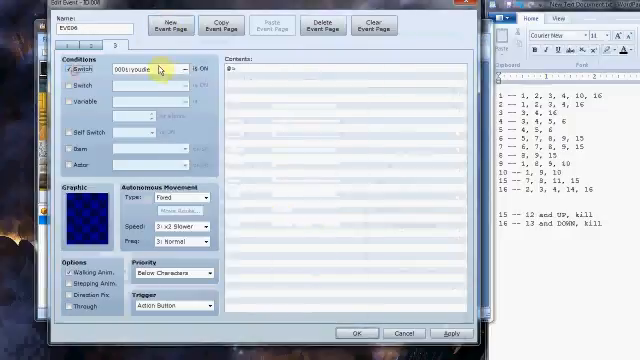
left_click(178, 72)
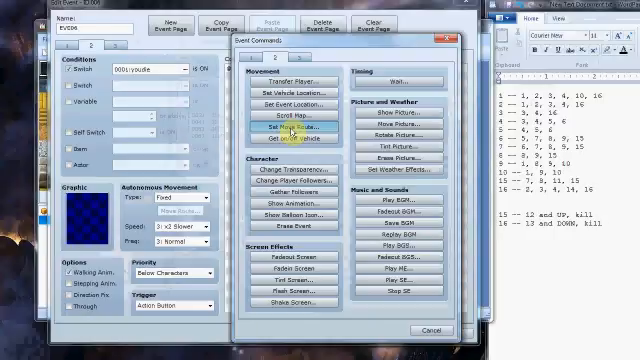
left_click(284, 128)
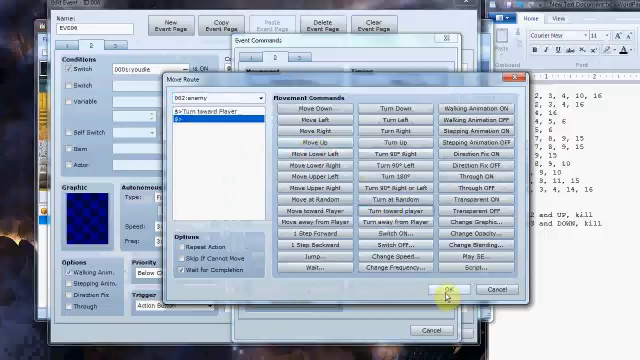
left_click(452, 288)
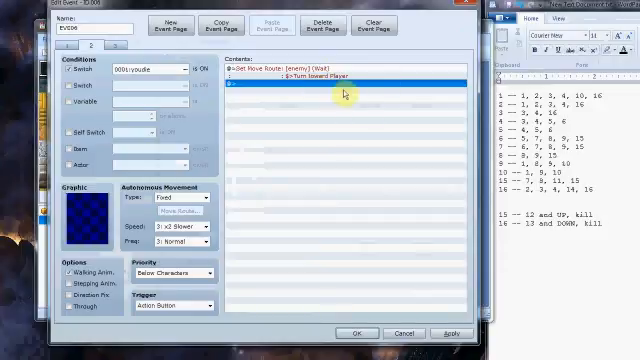
mouse_move(156, 148)
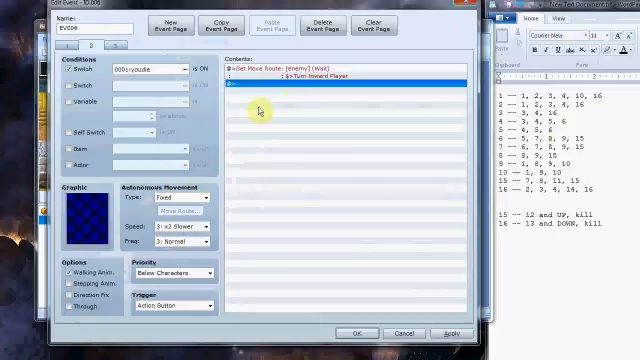
Step: Add a Show Text command where the enemy says 'WAHAHAHA'
right_click(262, 100)
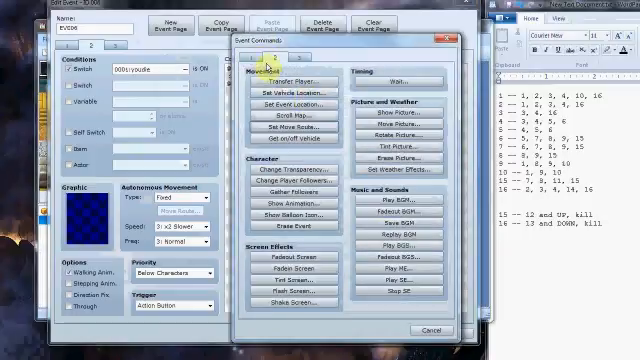
left_click(260, 48)
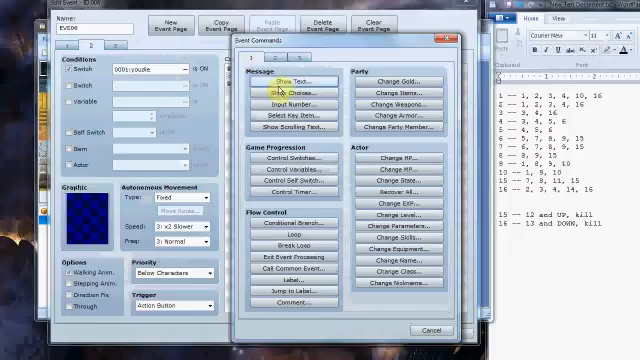
left_click(276, 80)
type("DIE B")
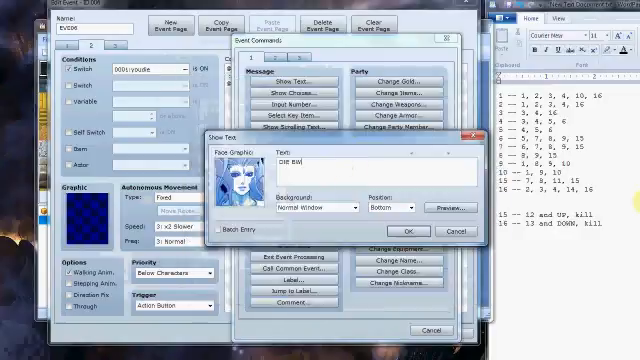
type("WAHAHAHA")
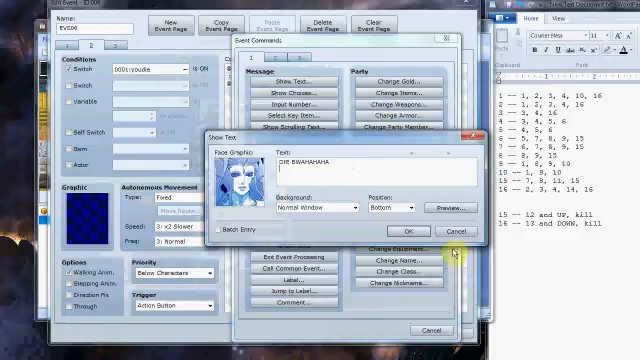
left_click(428, 232)
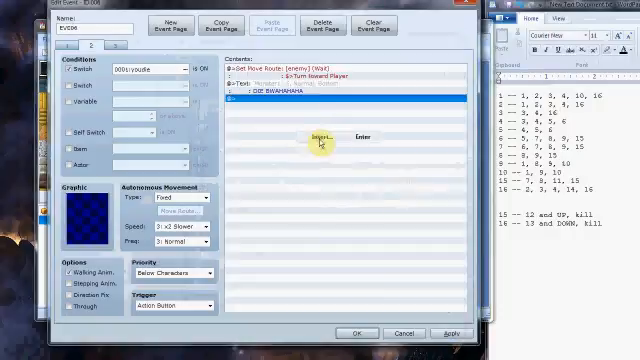
Step: Insert a command after the message and choose a character sprite from the sheet
left_click(340, 140)
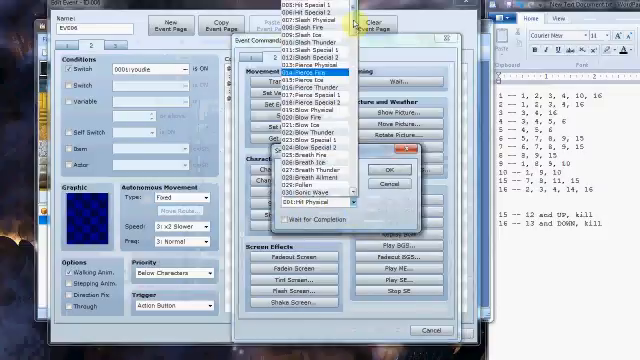
scroll("down", 3)
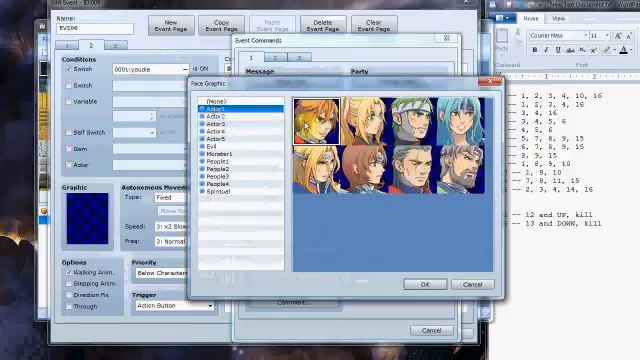
left_click(424, 284)
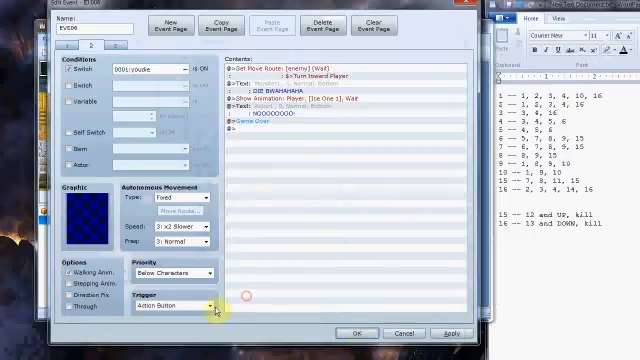
Step: Set the new page's trigger and start inserting its first command
left_click(168, 304)
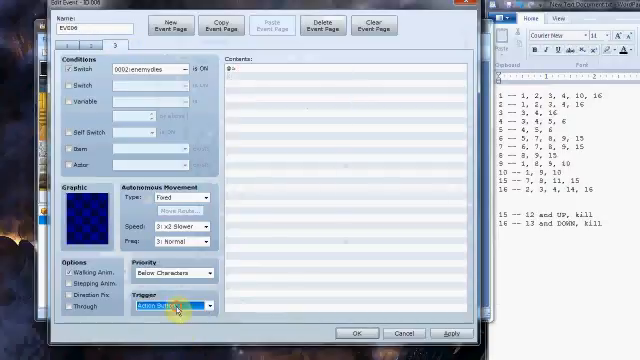
left_click(164, 310)
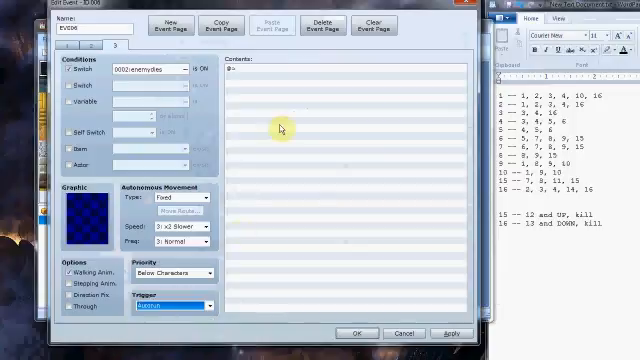
right_click(280, 130)
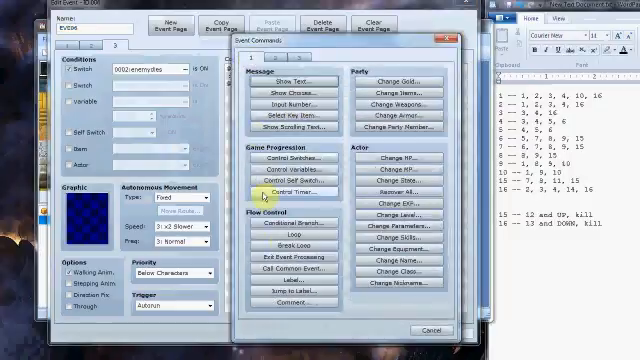
Step: Add move routes for the player and for the event itself
left_click(288, 224)
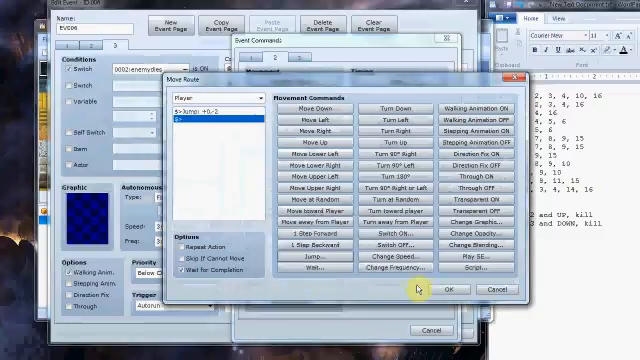
left_click(448, 288)
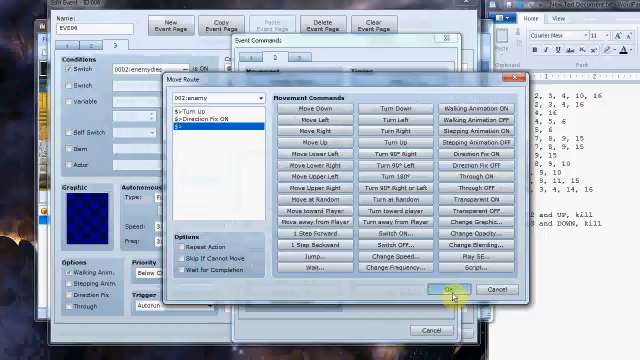
left_click(440, 288)
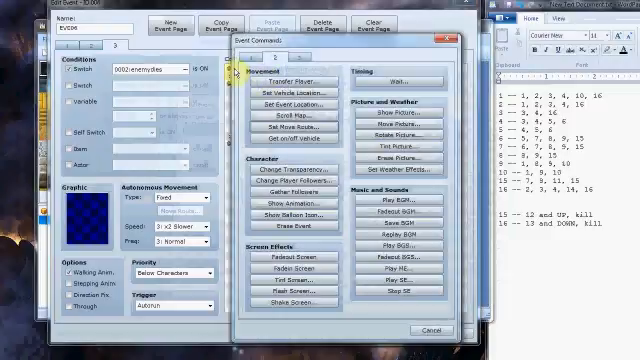
Step: Add the player-direction branch command and insert a final command after Branch End
left_click(296, 188)
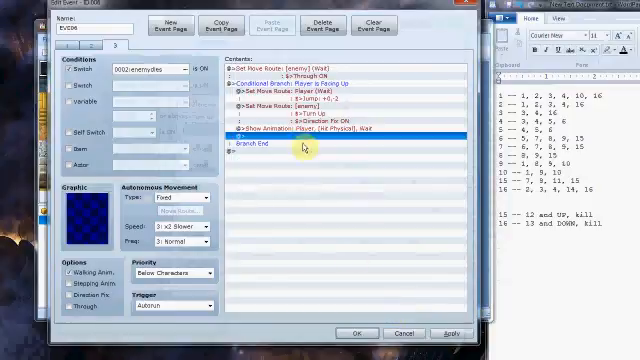
left_click(280, 148)
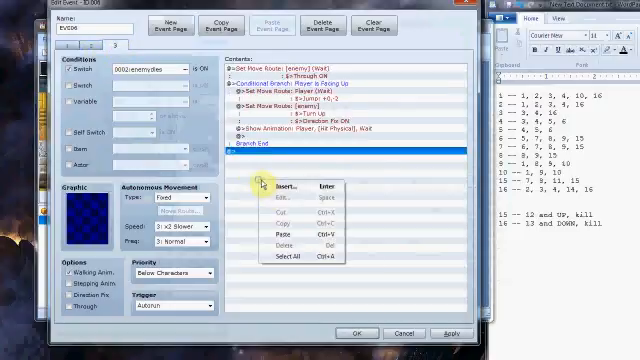
left_click(282, 188)
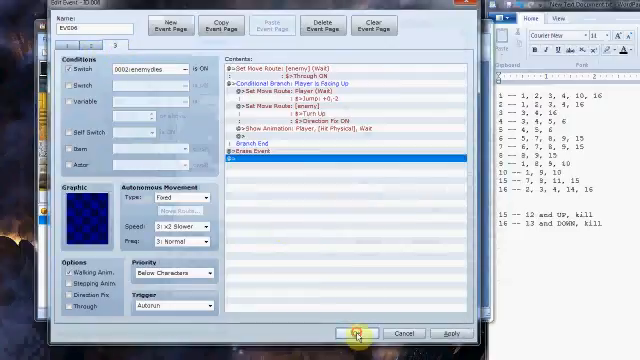
Step: Set the region-checking enemy page to Parallel Process, apply, and close the event
left_click(358, 332)
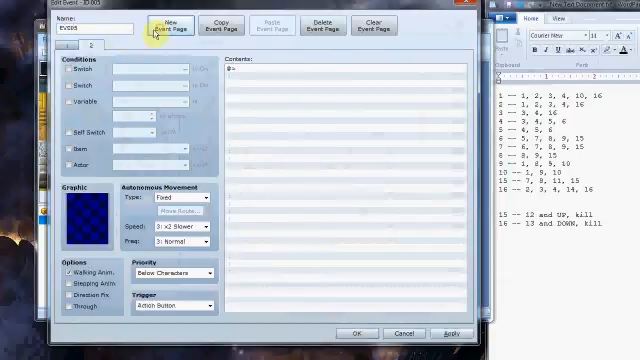
left_click(68, 72)
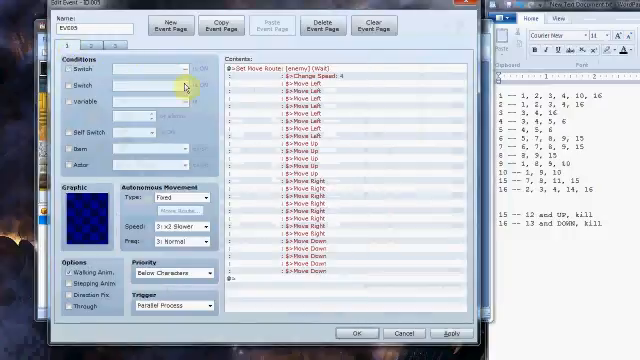
mouse_move(266, 184)
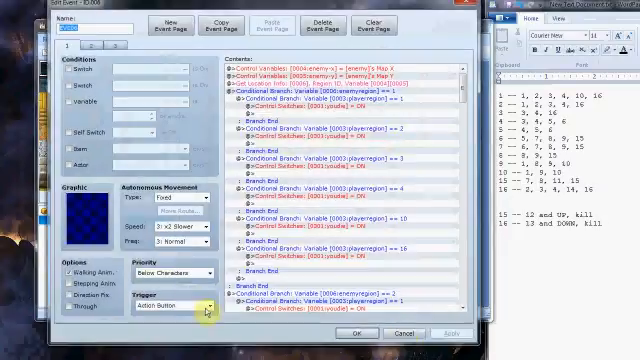
left_click(168, 312)
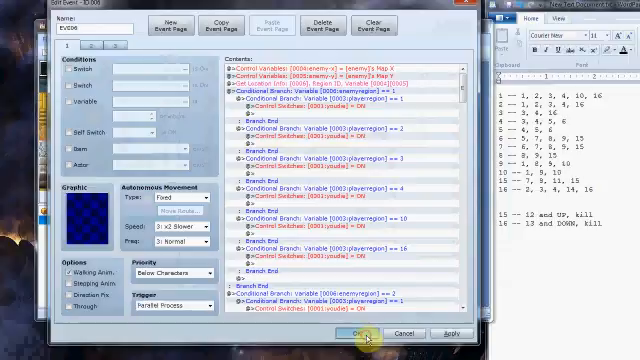
left_click(360, 332)
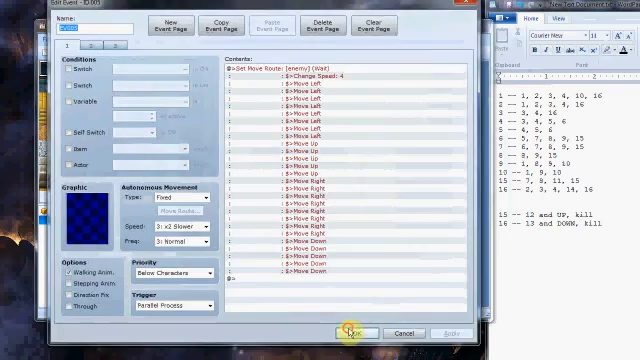
left_click(348, 332)
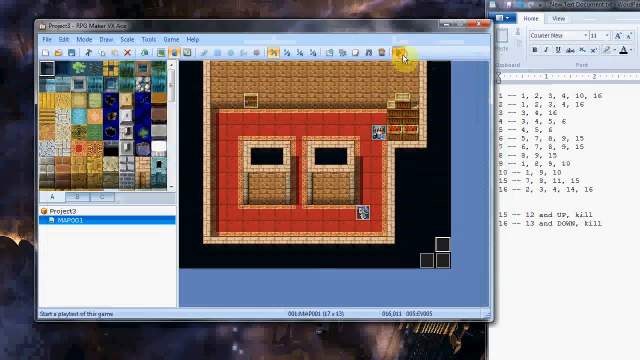
Step: Run a playtest of the room with the patrolling enemy
left_click(406, 52)
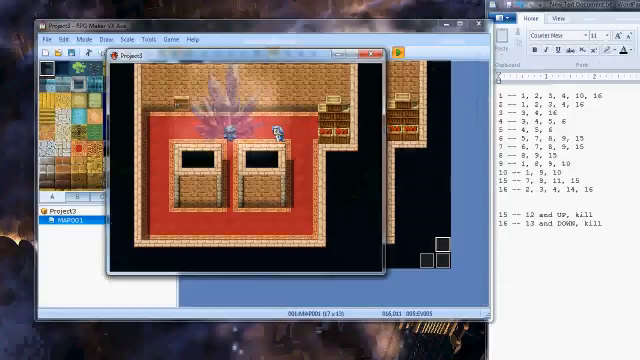
left_click(380, 52)
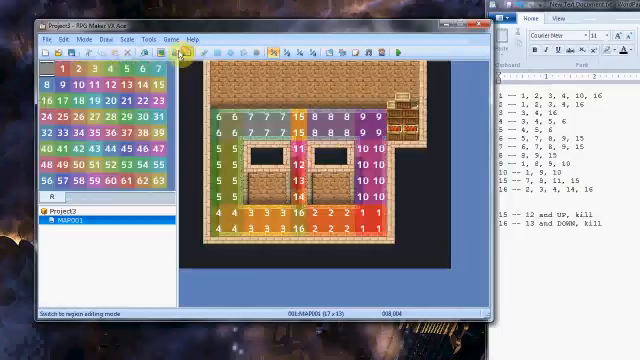
Step: Switch to Event mode and reopen the lower-right region-tracking event, selecting its first command
left_click(172, 52)
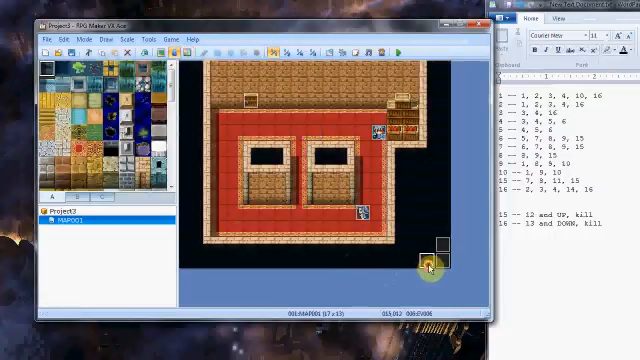
double_click(428, 262)
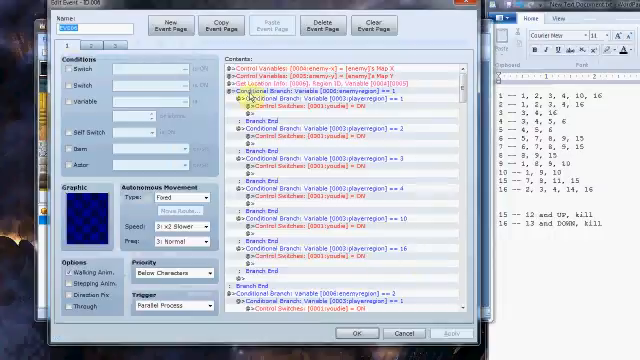
left_click(340, 76)
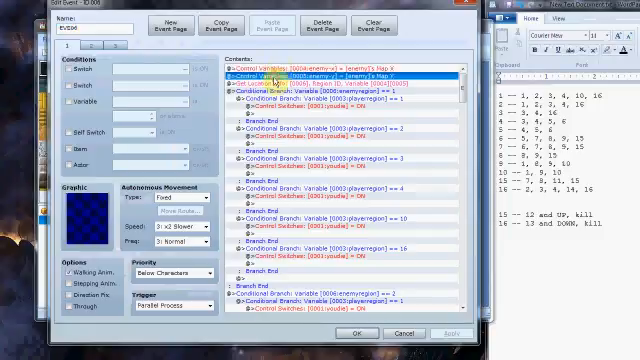